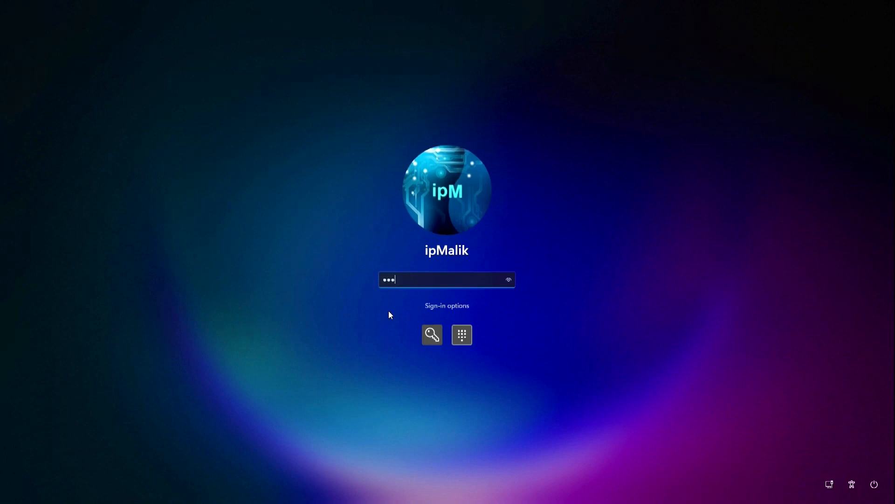
Sign in to Windows and launch the Settings app from Start
{"action": "key", "text": "Enter"}
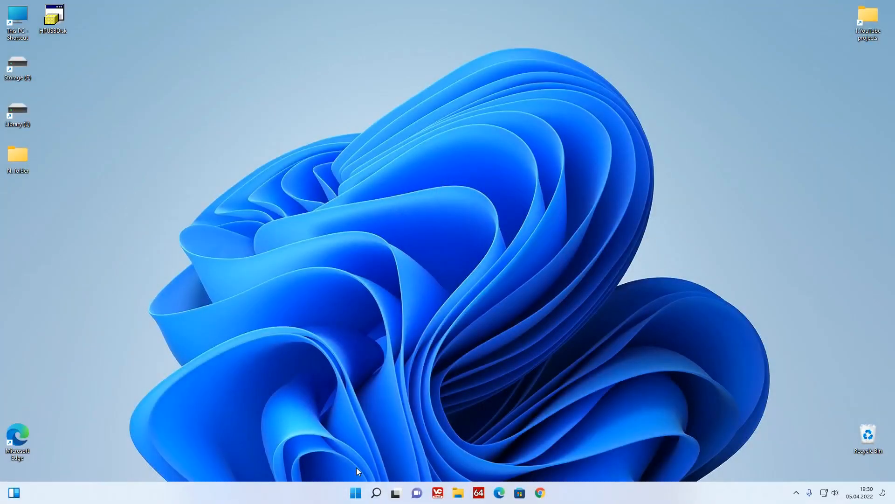
{"action": "left_click", "coordinate": [354, 492]}
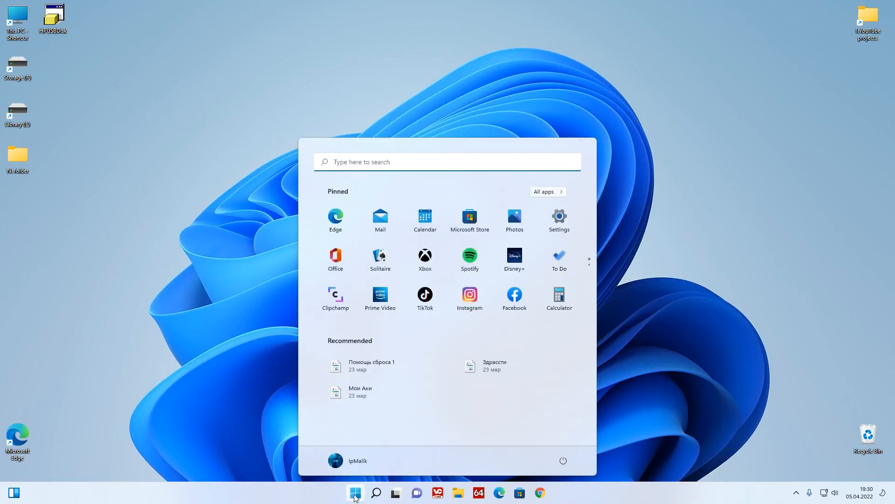
{"action": "mouse_move", "coordinate": [564, 223]}
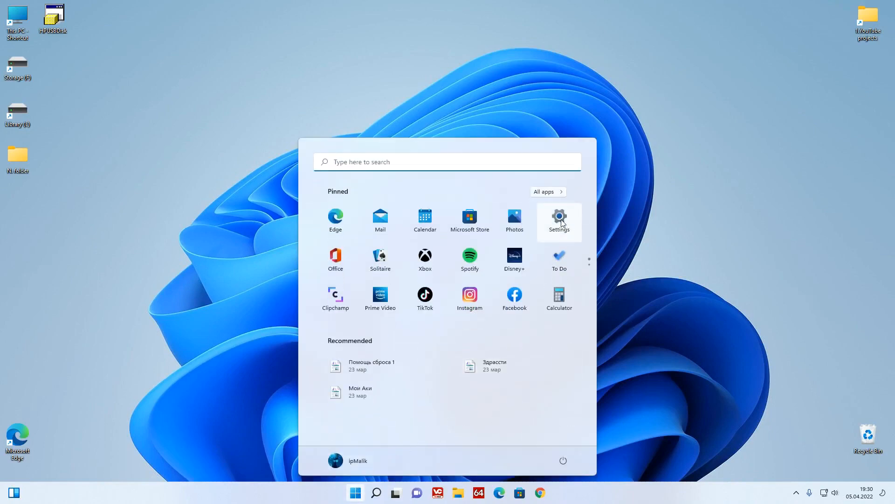
{"action": "left_click", "coordinate": [558, 216]}
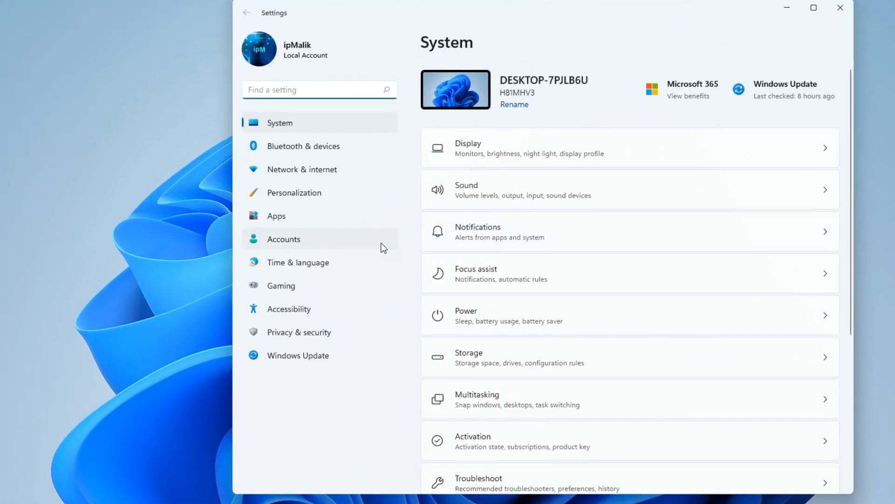
Go to the Accounts page for the local administrator account
{"action": "left_click", "coordinate": [282, 239]}
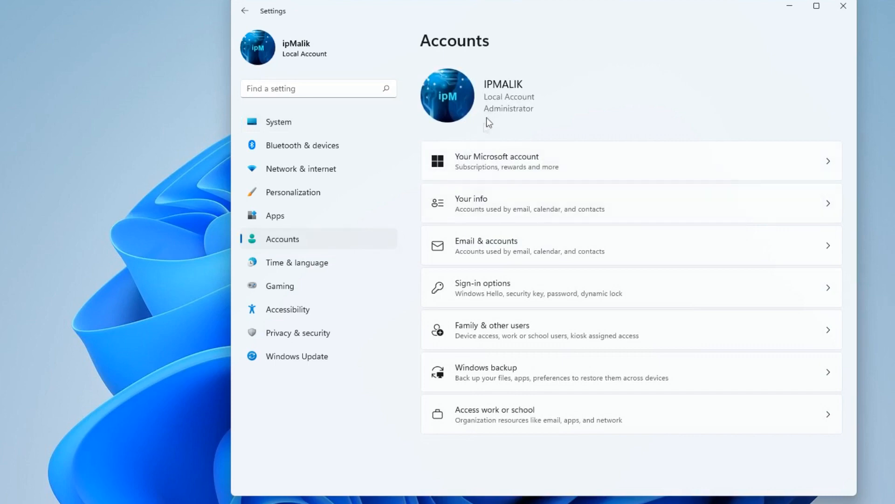
{"action": "mouse_move", "coordinate": [494, 121]}
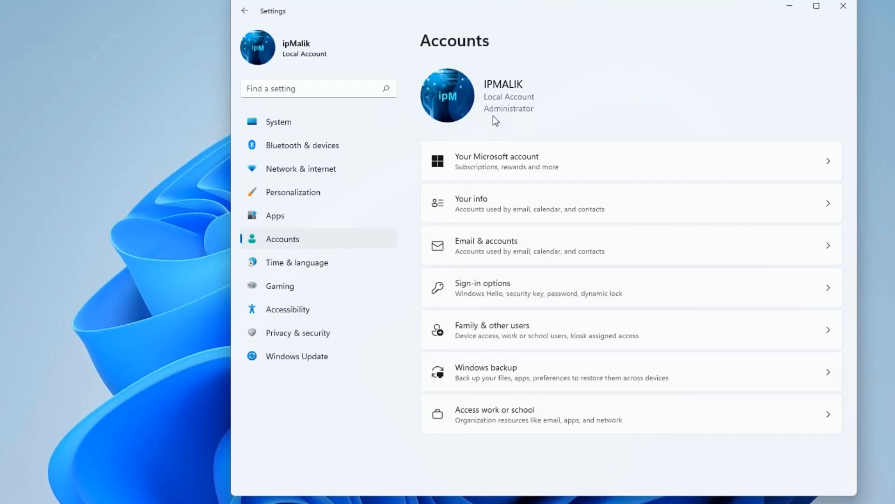
{"action": "mouse_move", "coordinate": [712, 293]}
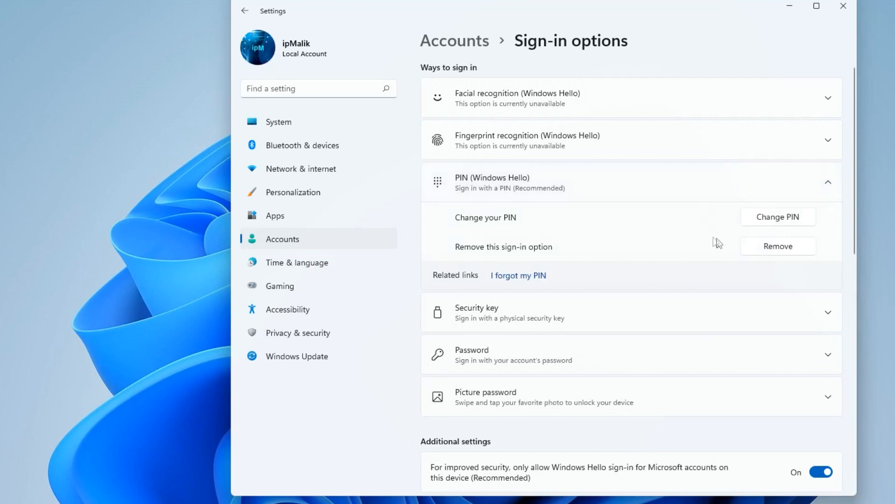
Remove the account's PIN sign-in option, verifying with the account password
{"action": "left_click", "coordinate": [777, 247]}
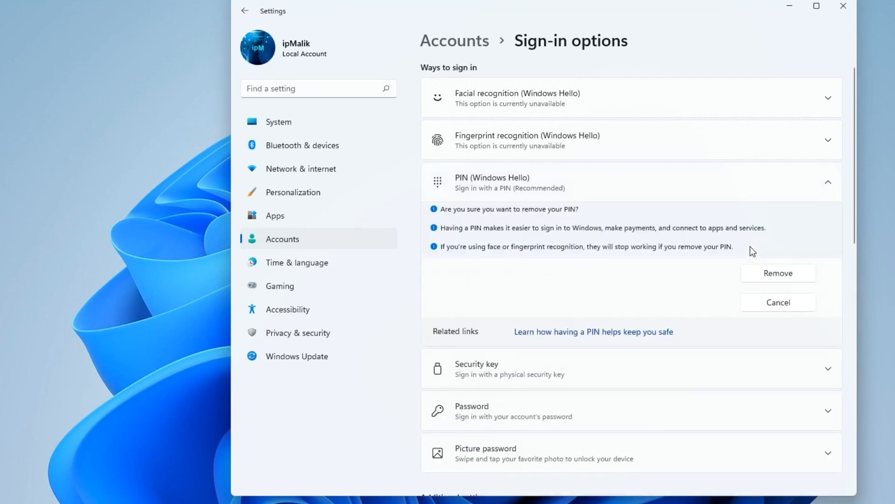
{"action": "mouse_move", "coordinate": [755, 283]}
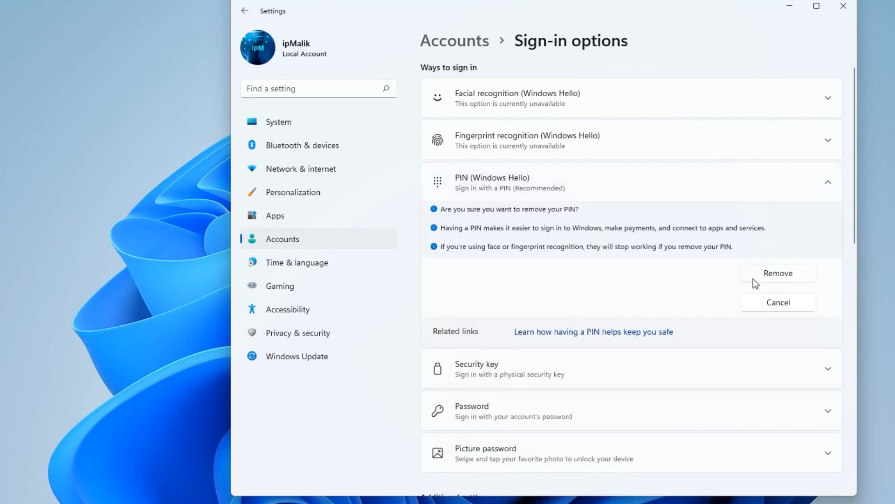
{"action": "left_click", "coordinate": [778, 273]}
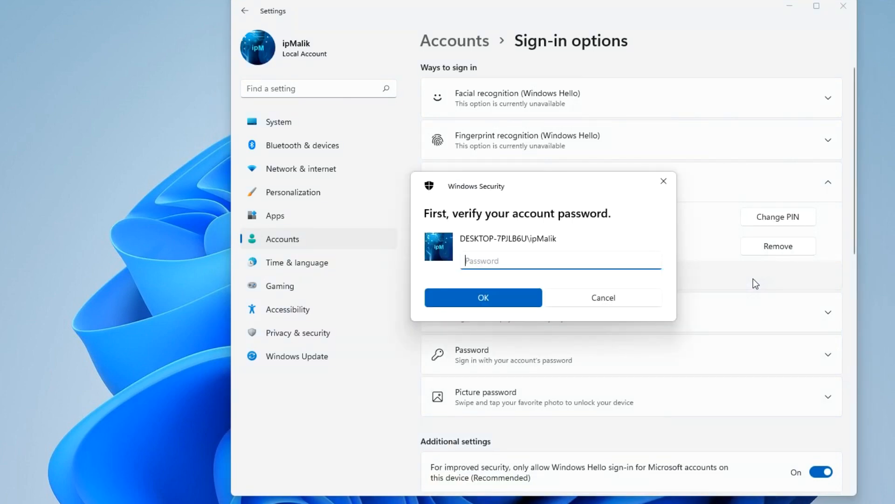
{"action": "mouse_move", "coordinate": [748, 285]}
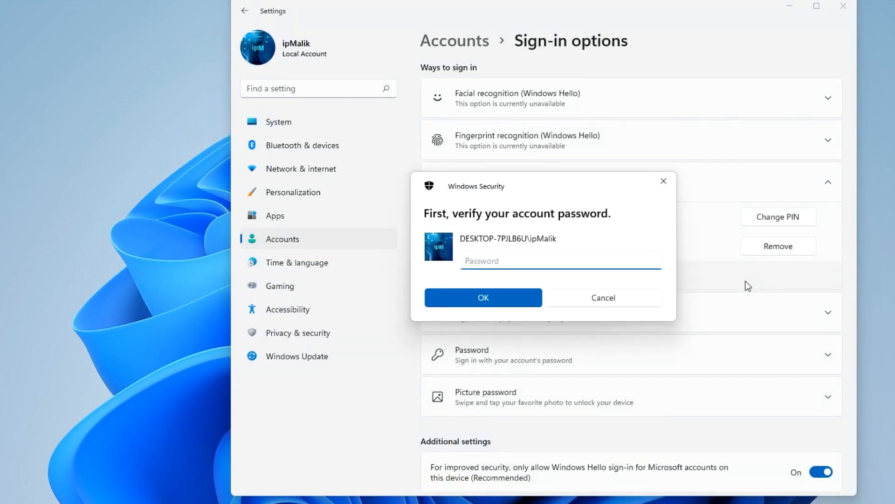
{"action": "type", "text": "••••••"}
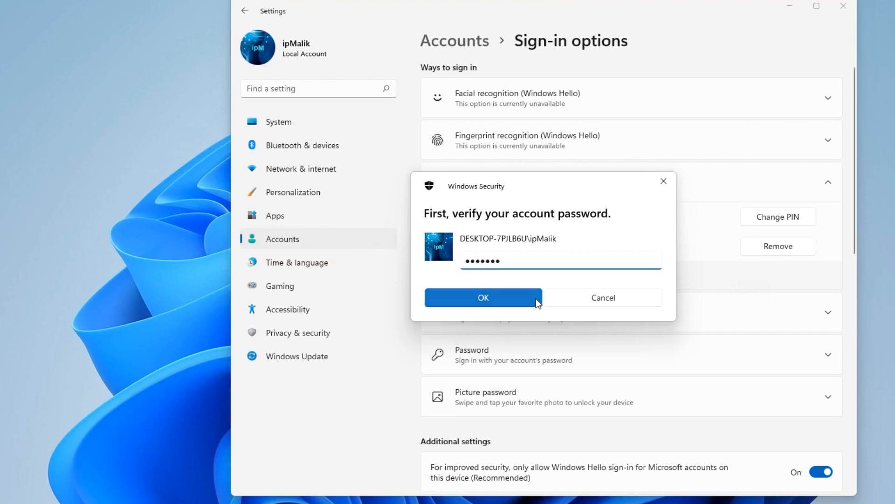
{"action": "left_click", "coordinate": [483, 298]}
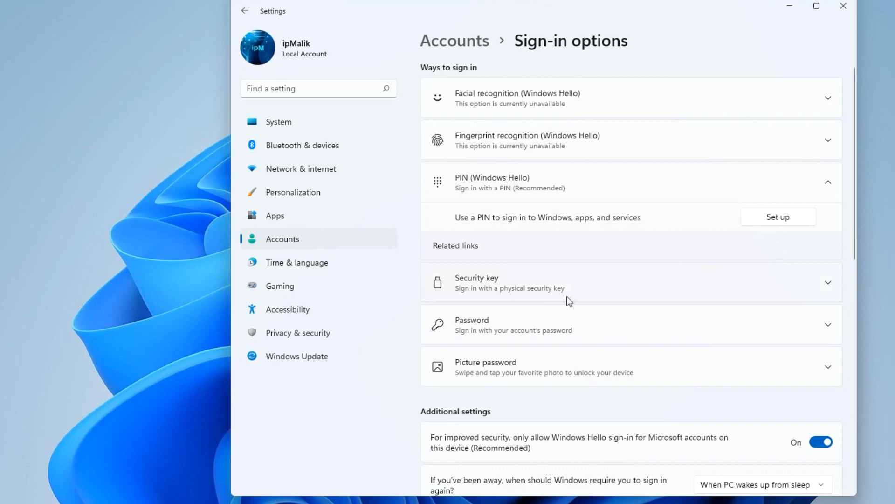
{"action": "mouse_move", "coordinate": [720, 338]}
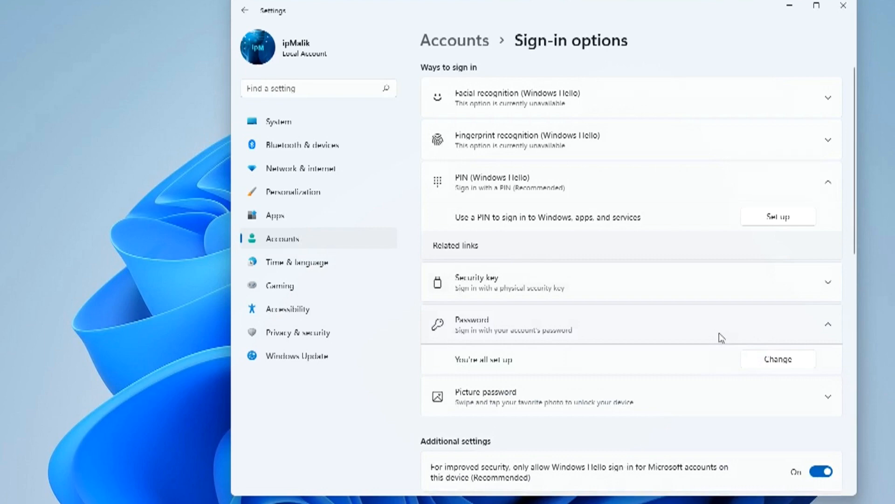
{"action": "mouse_move", "coordinate": [750, 359]}
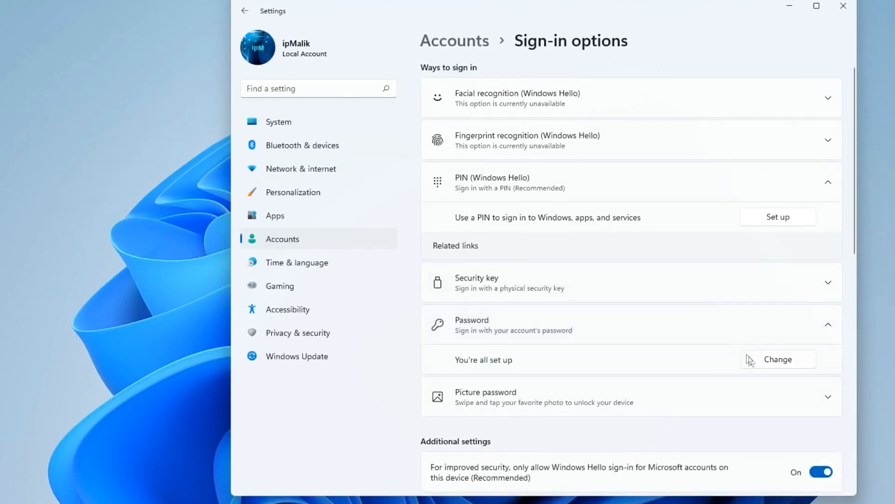
Remove the account password by changing it to a blank new password
{"action": "left_click", "coordinate": [778, 359]}
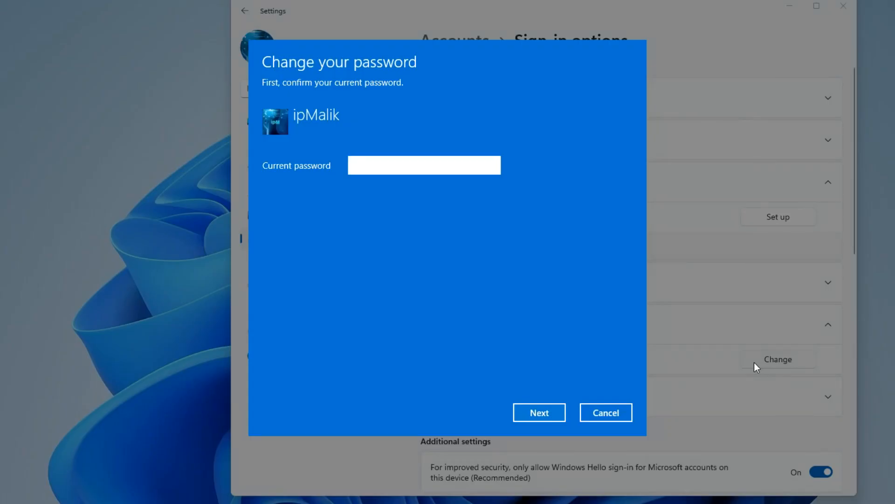
{"action": "type", "text": "••"}
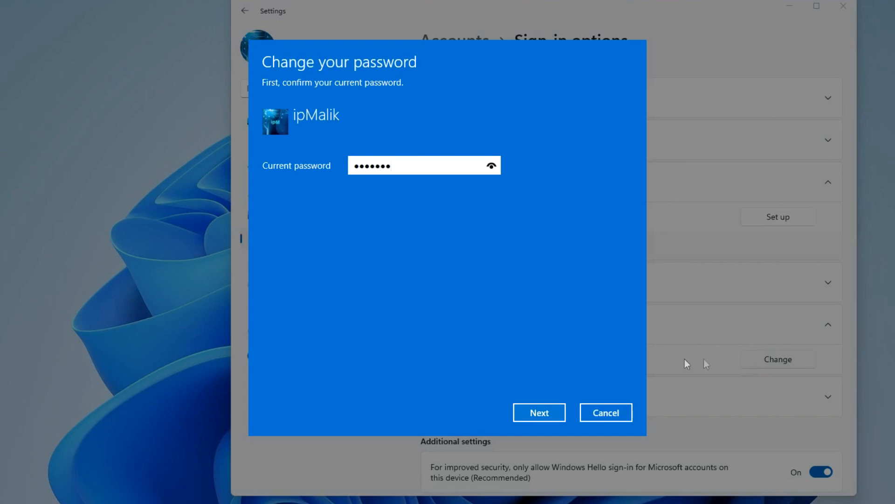
{"action": "left_click", "coordinate": [539, 412]}
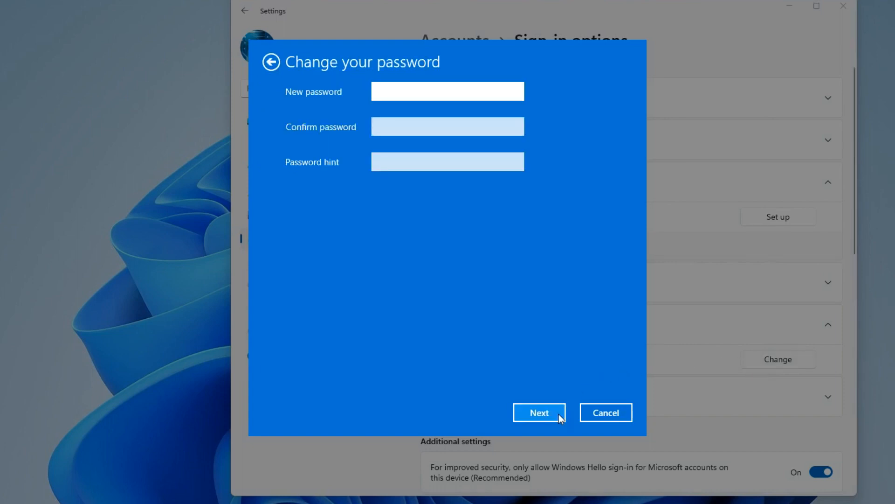
{"action": "left_click", "coordinate": [448, 92]}
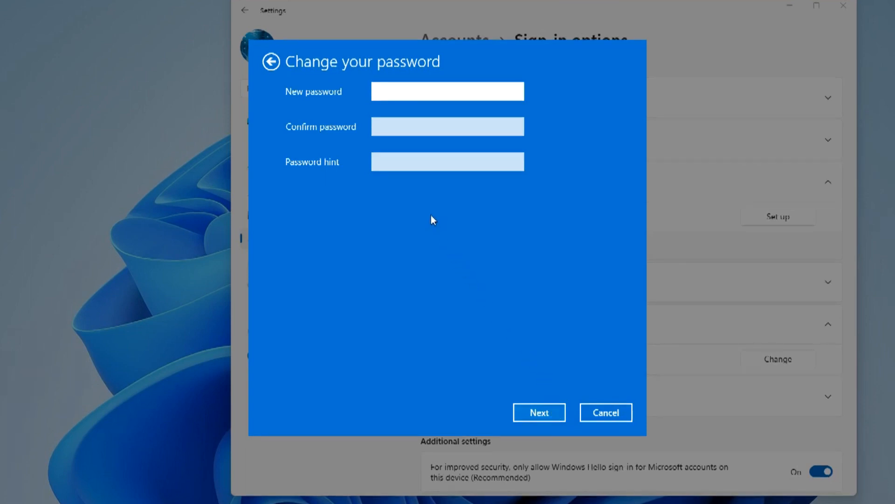
{"action": "left_click", "coordinate": [448, 91]}
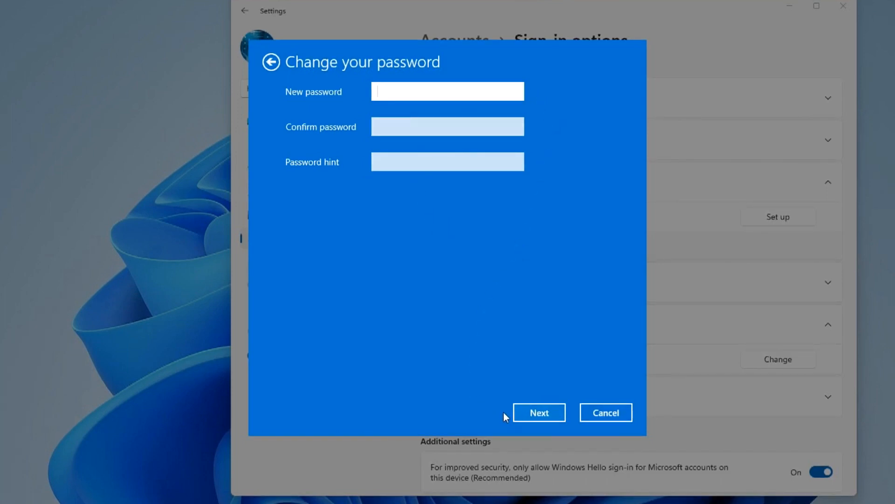
{"action": "left_click", "coordinate": [539, 412]}
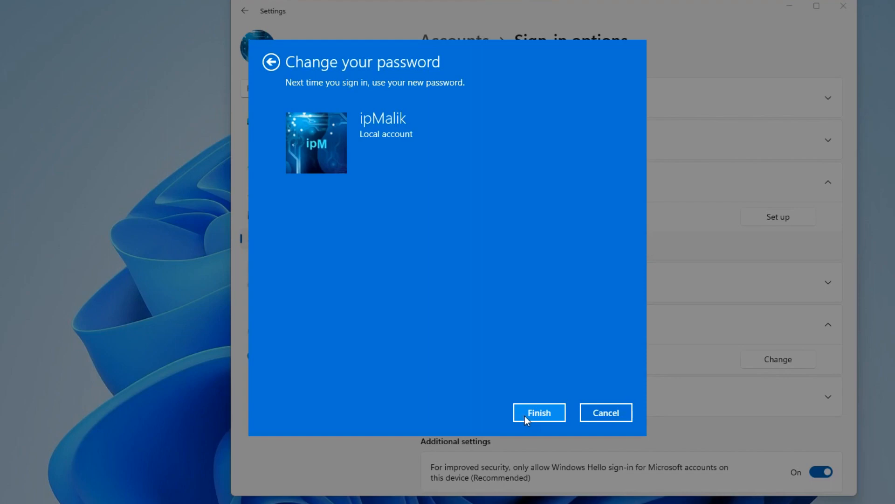
{"action": "left_click", "coordinate": [539, 412]}
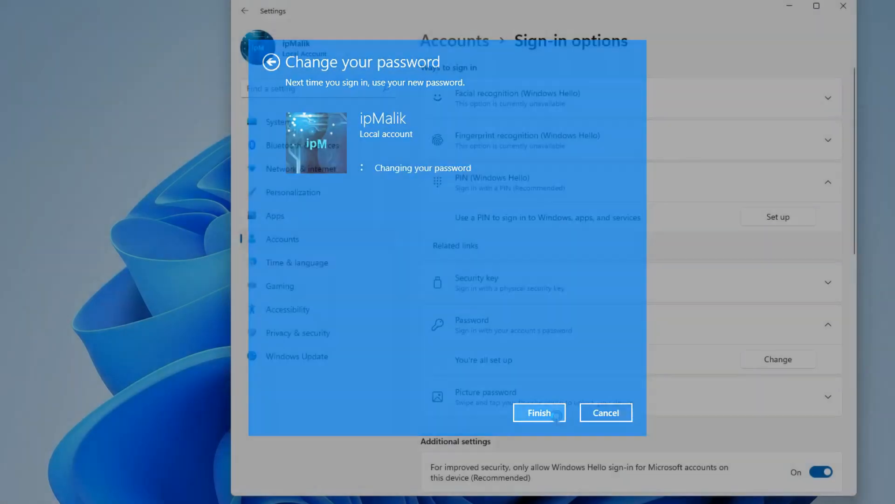
{"action": "left_click", "coordinate": [539, 412]}
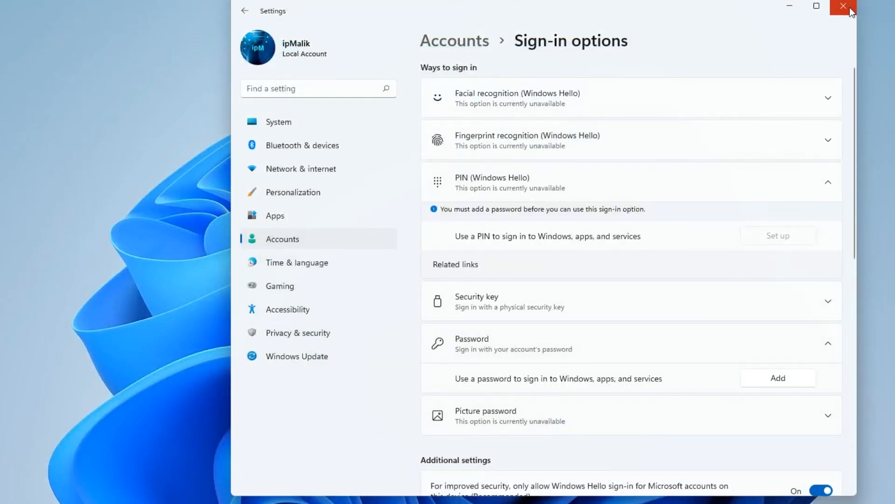
Close Settings and bring up the Start sign-out and shutdown choices
{"action": "left_click", "coordinate": [843, 6]}
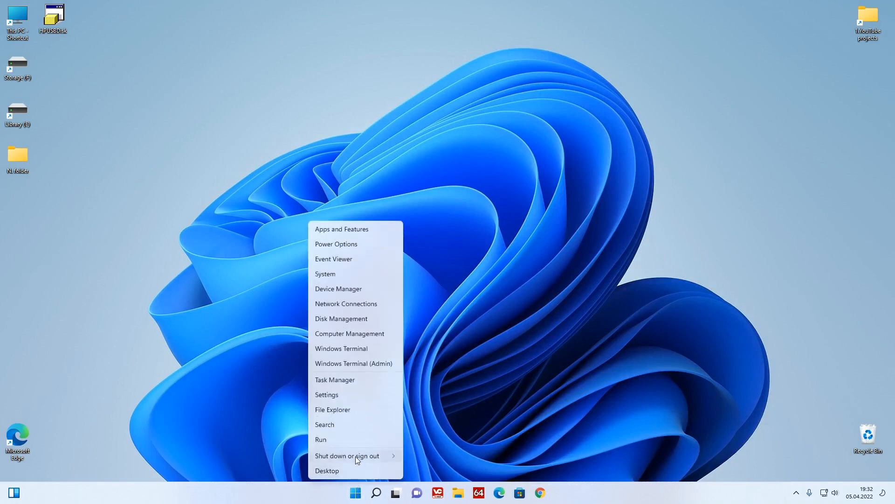
{"action": "left_click", "coordinate": [347, 455]}
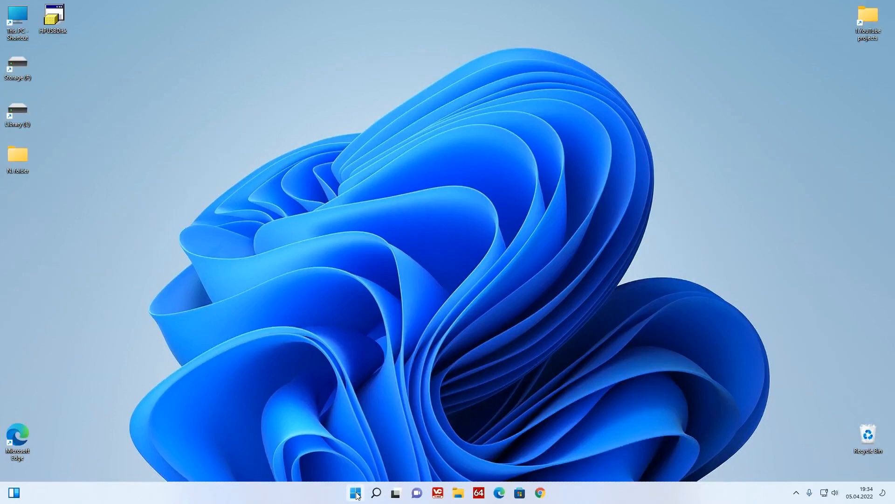
Reopen Settings on Accounts > Sign-in options with the PIN details shown
{"action": "left_click", "coordinate": [352, 491]}
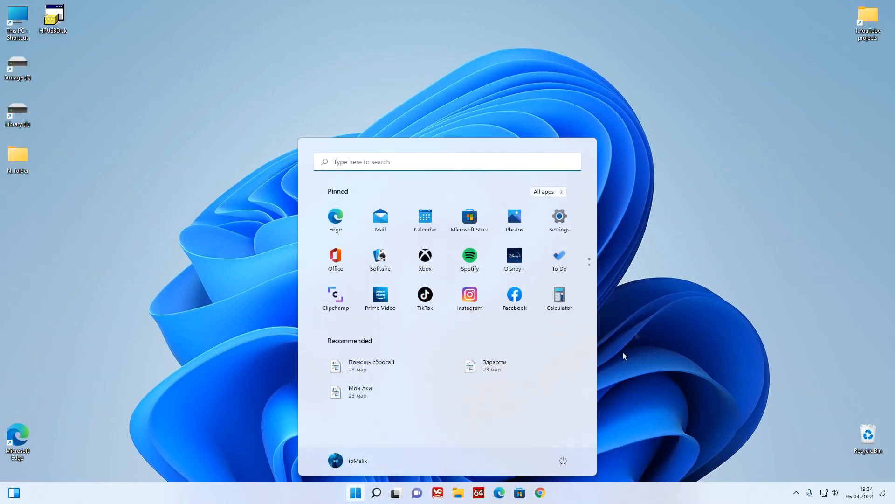
{"action": "left_click", "coordinate": [558, 217]}
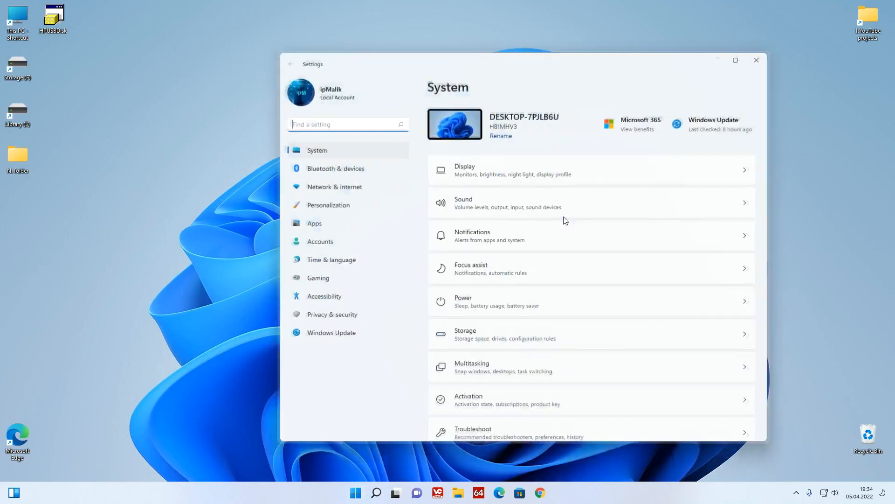
{"action": "left_click", "coordinate": [735, 60]}
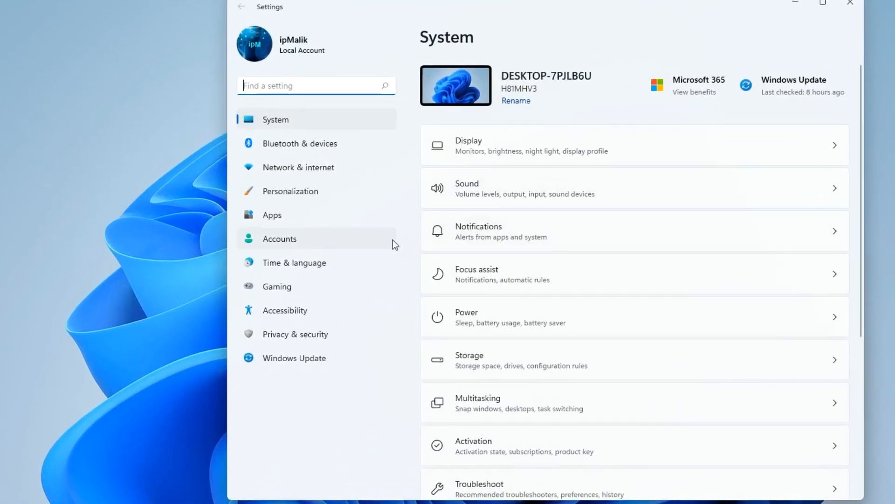
{"action": "left_click", "coordinate": [279, 239]}
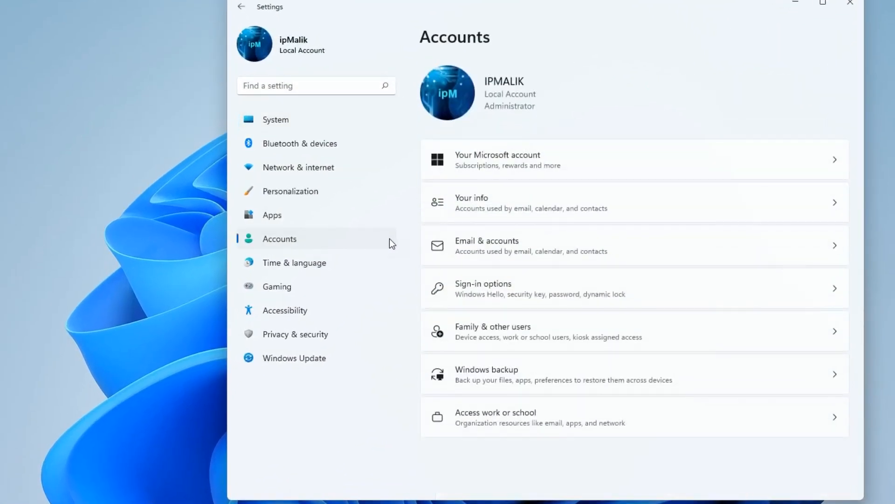
{"action": "mouse_move", "coordinate": [566, 297]}
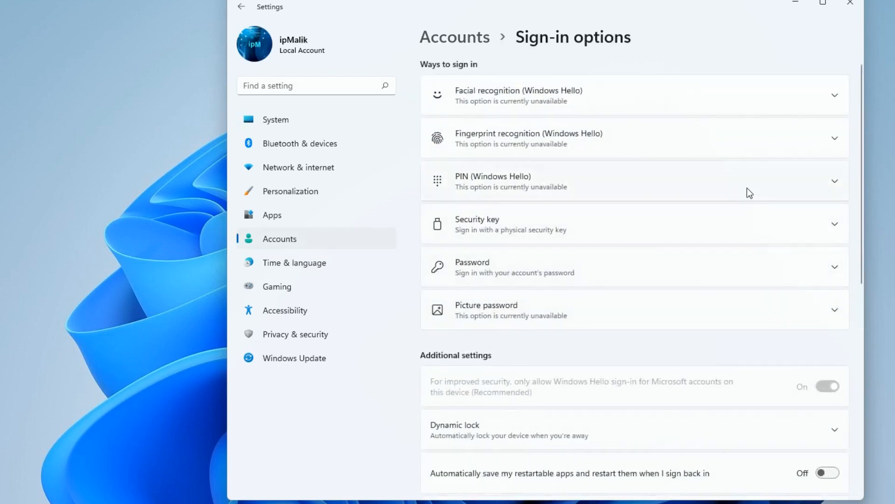
{"action": "left_click", "coordinate": [647, 181]}
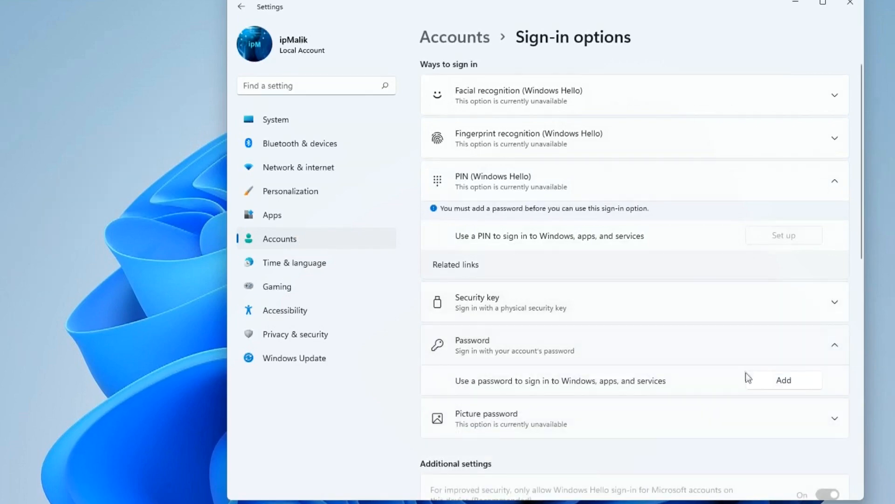
Add a new account password with hint 1234
{"action": "left_click", "coordinate": [783, 379]}
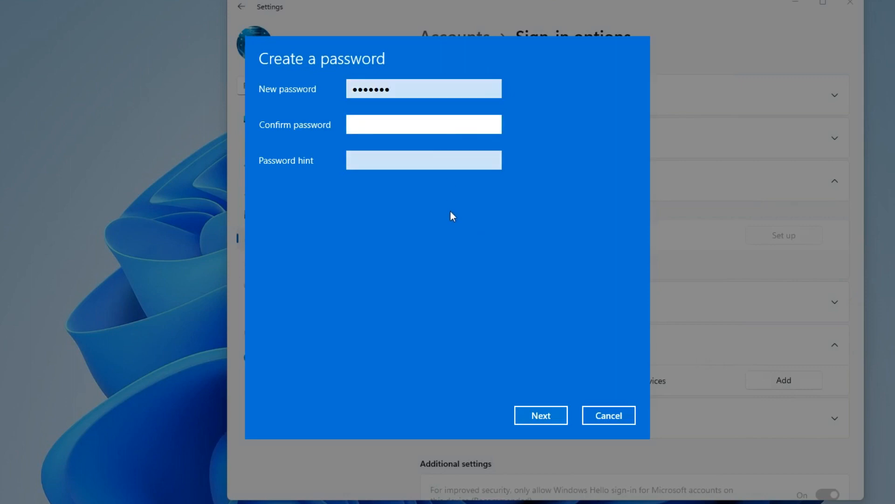
{"action": "type", "text": "•••••"}
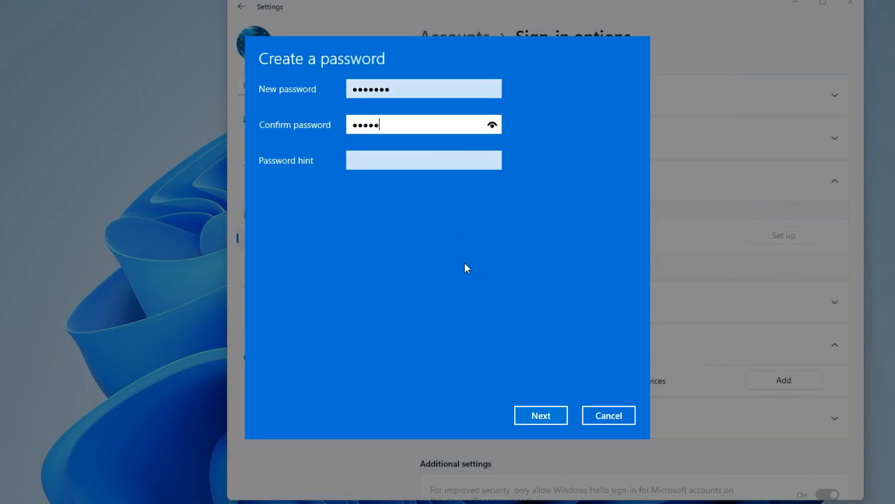
{"action": "left_click", "coordinate": [423, 159]}
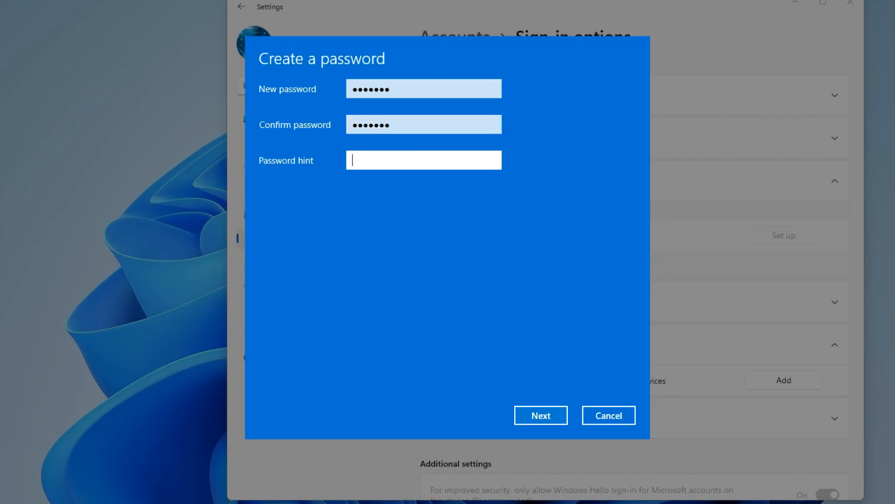
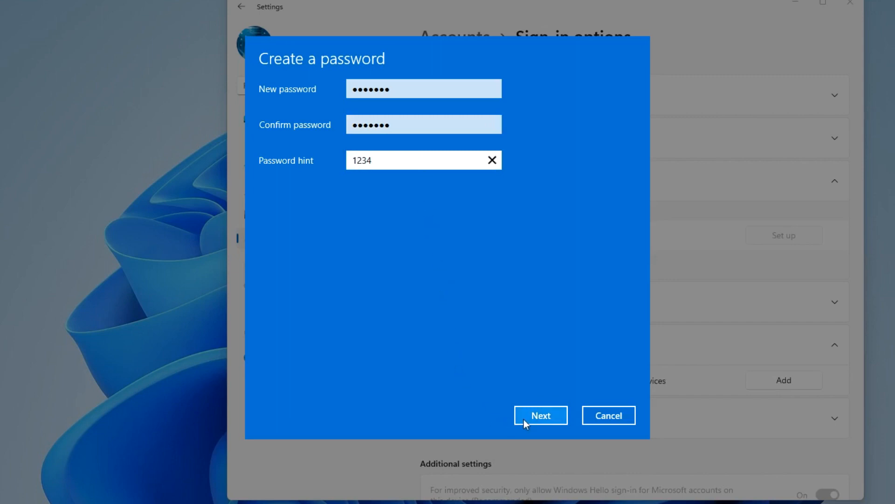
{"action": "left_click", "coordinate": [541, 415]}
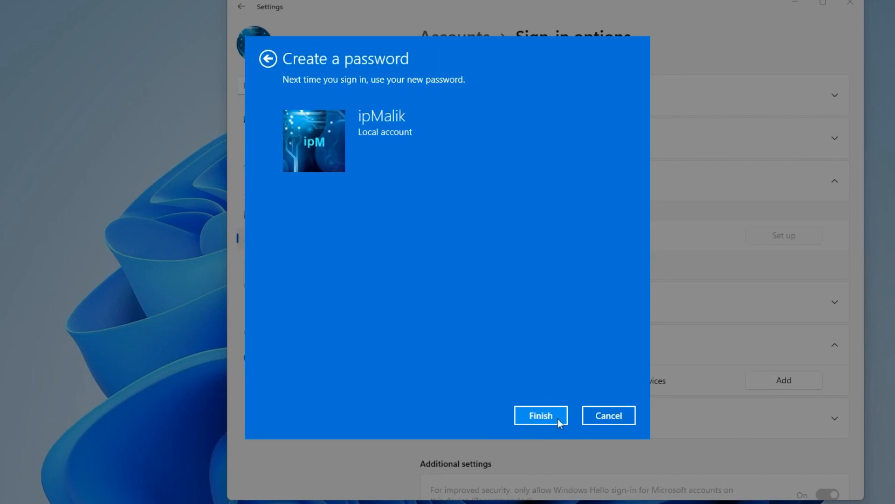
{"action": "left_click", "coordinate": [541, 415]}
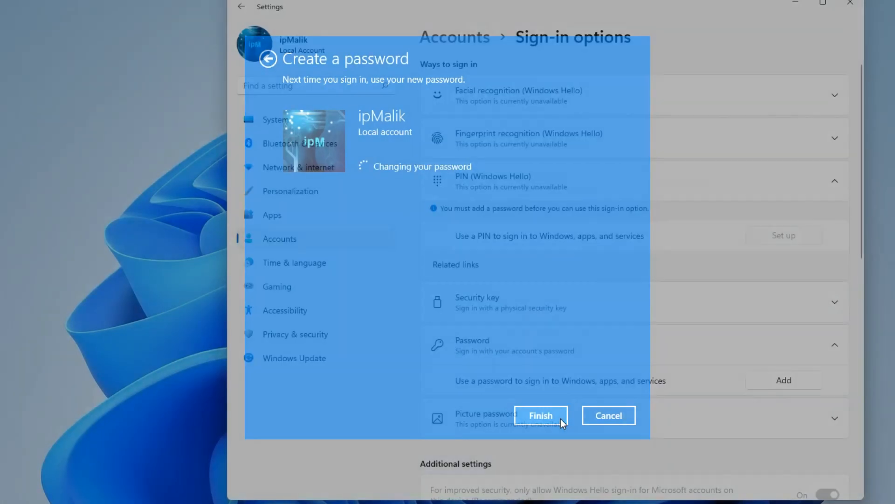
{"action": "left_click", "coordinate": [541, 415]}
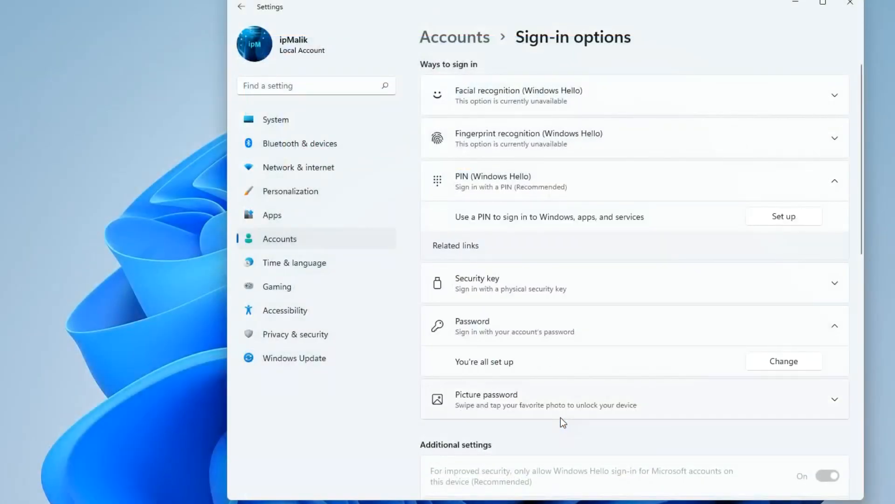
{"action": "mouse_move", "coordinate": [739, 225]}
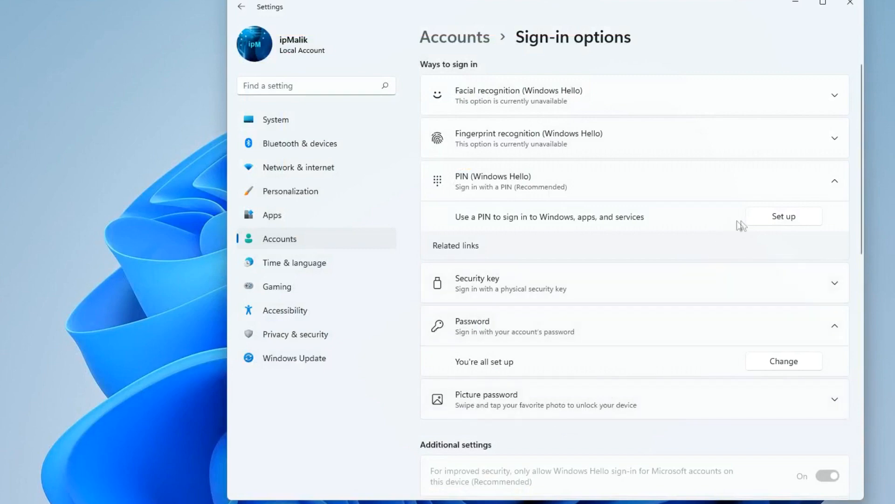
{"action": "mouse_move", "coordinate": [761, 236]}
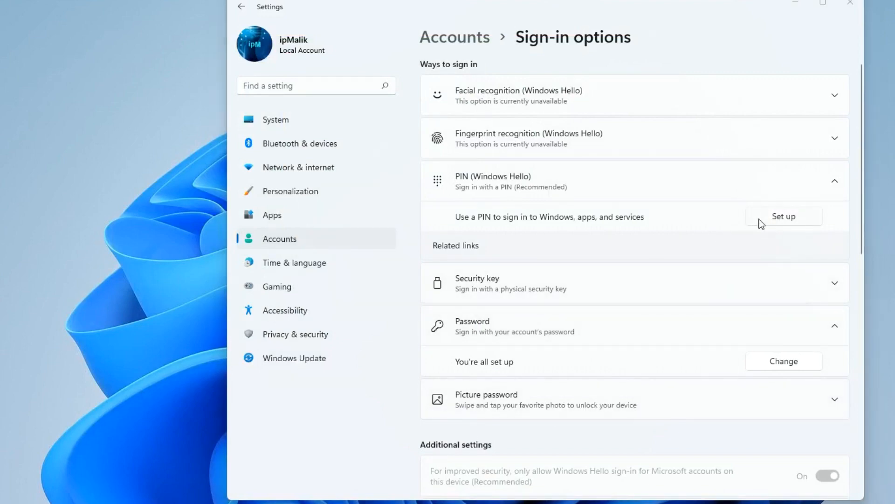
{"action": "left_click", "coordinate": [783, 216]}
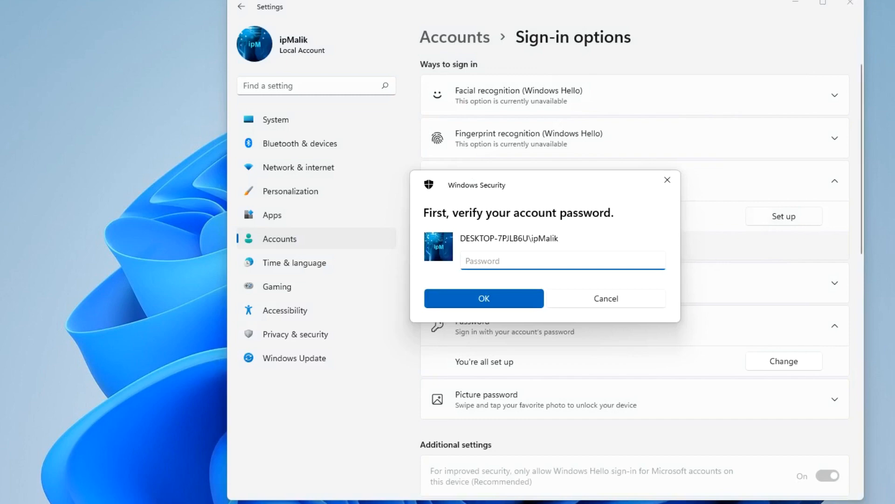
{"action": "type", "text": "••"}
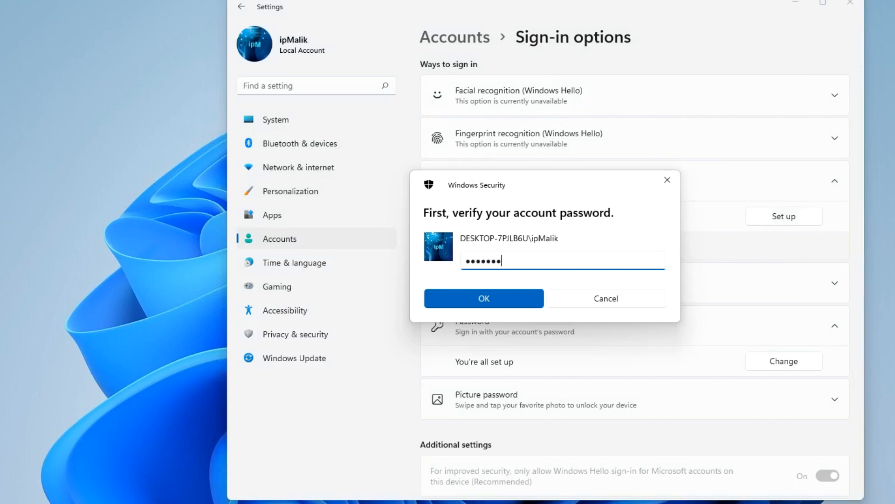
{"action": "left_click", "coordinate": [483, 299]}
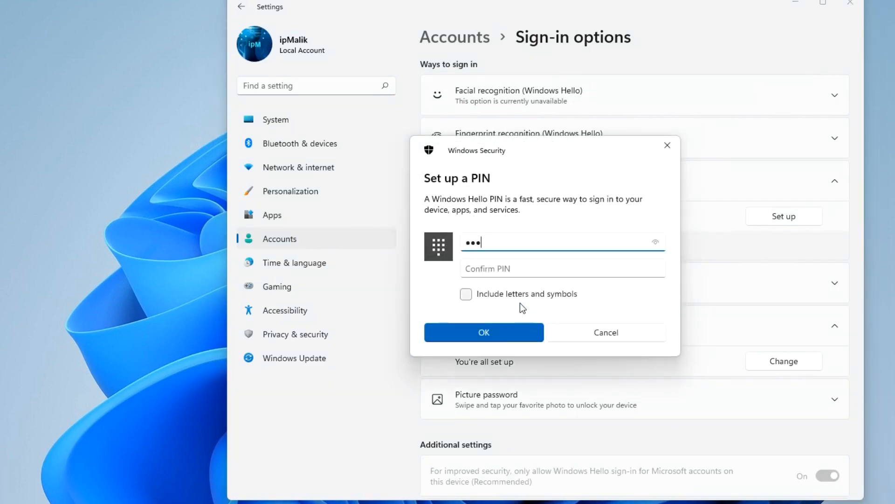
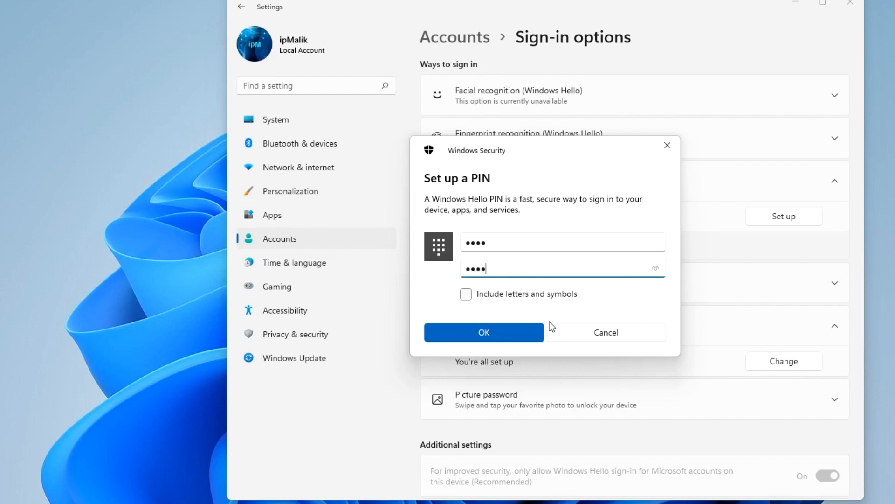
{"action": "left_click", "coordinate": [483, 332]}
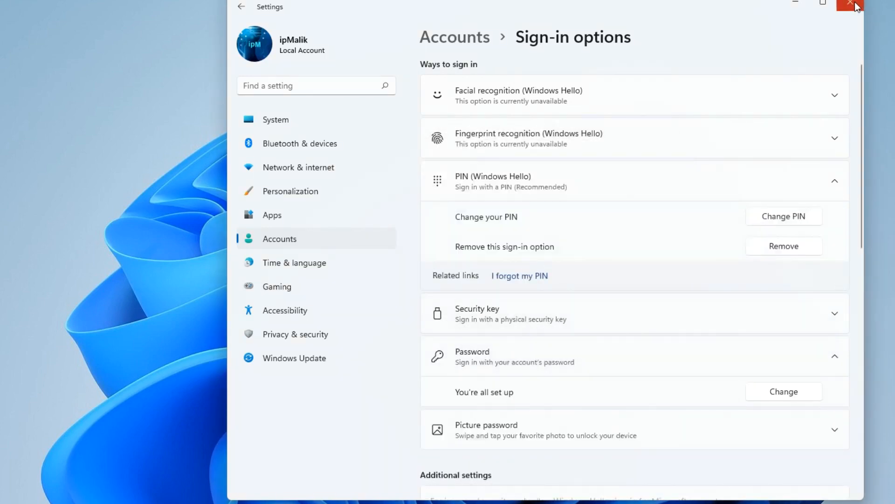
Close Settings and leave the session to reach the lock screen
{"action": "left_click", "coordinate": [845, 3]}
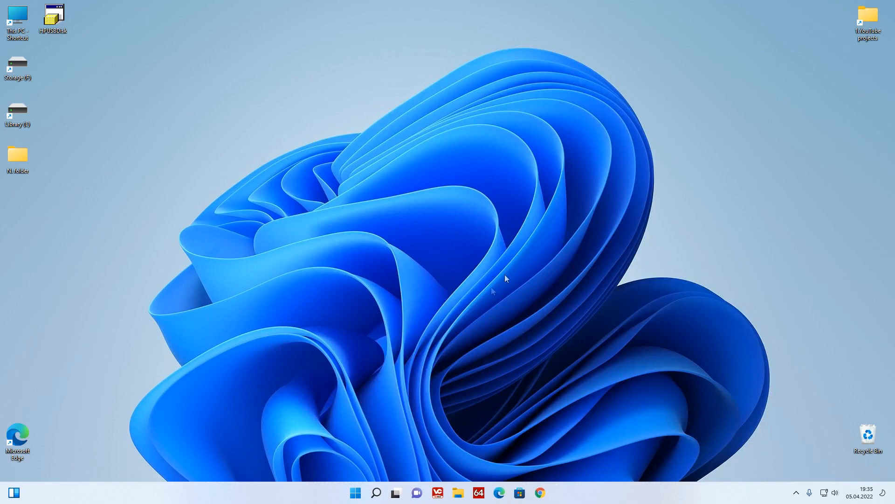
{"action": "right_click", "coordinate": [356, 492]}
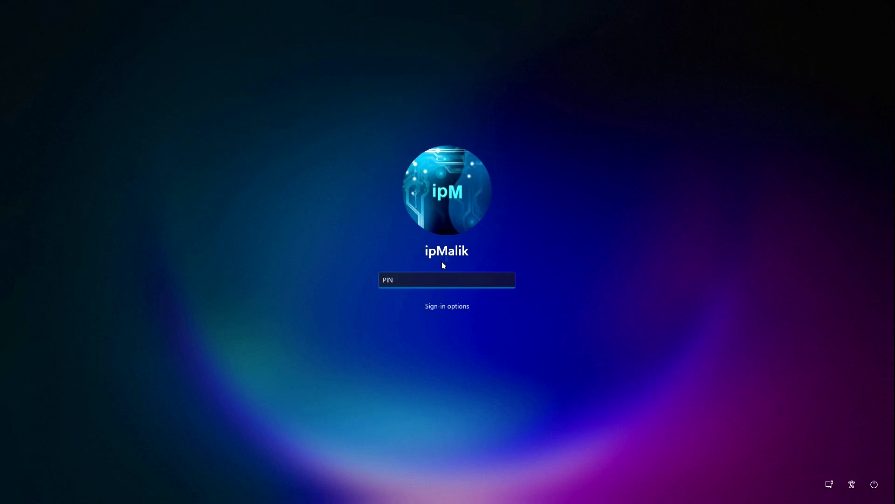
Show the lock screen's sign-in options and choose PIN entry
{"action": "left_click", "coordinate": [447, 306]}
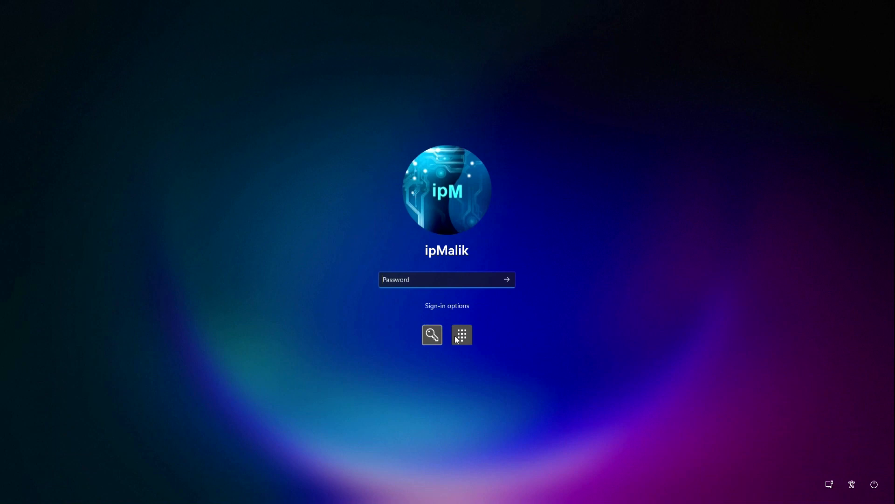
{"action": "left_click", "coordinate": [462, 335]}
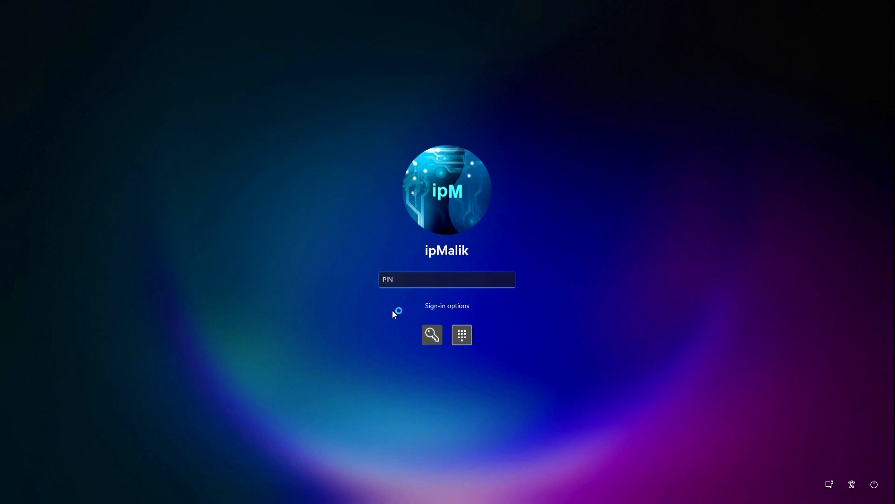